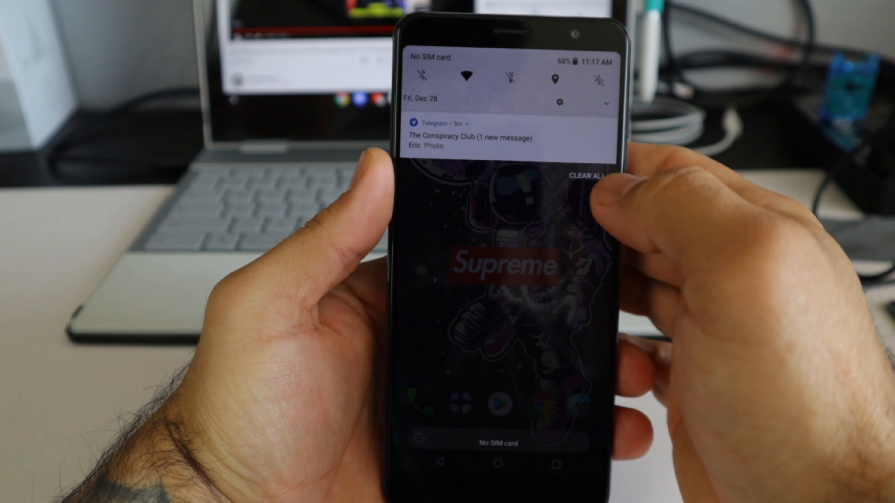
# Reach About phone via Settings > System, showing Android 8.1.0 and the December 1, 2018 patch
pyautogui.click(559, 103)
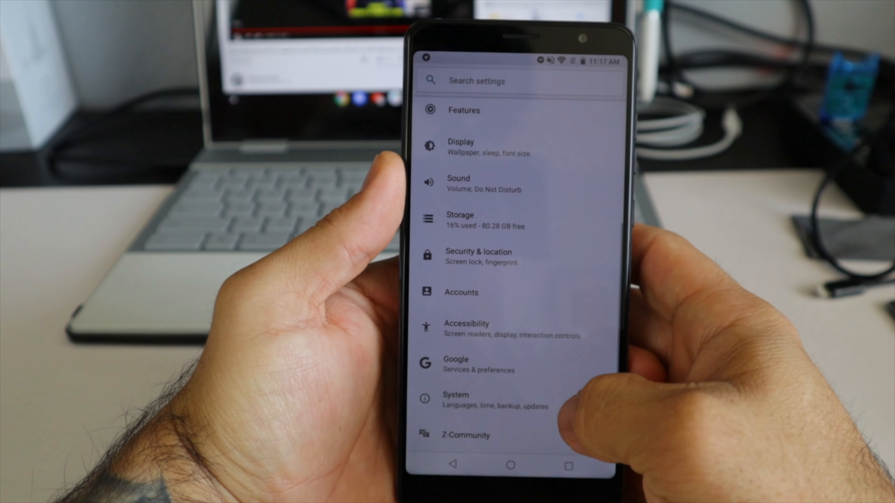
pyautogui.click(456, 399)
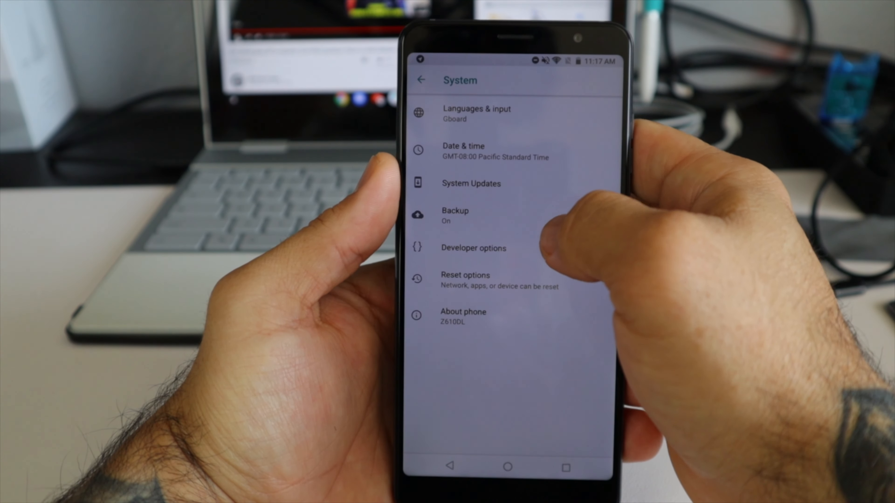
pyautogui.click(463, 316)
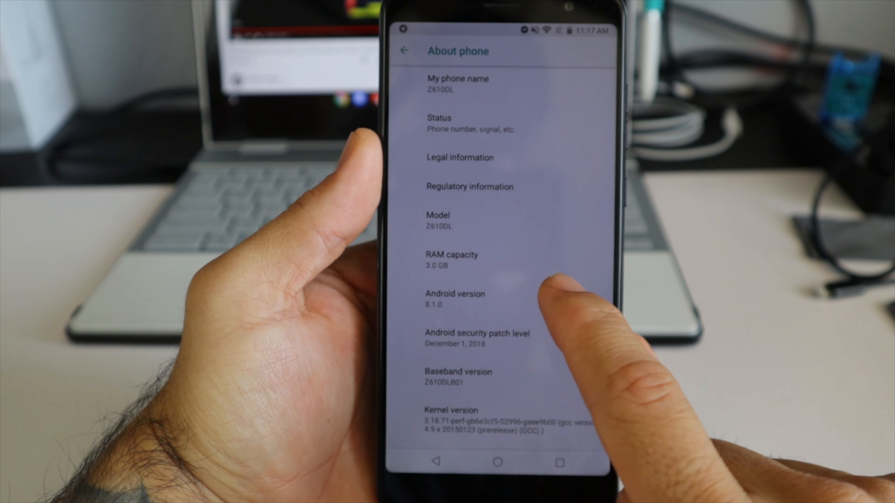
# Return to the home screen with the astronaut wallpaper
pyautogui.click(404, 50)
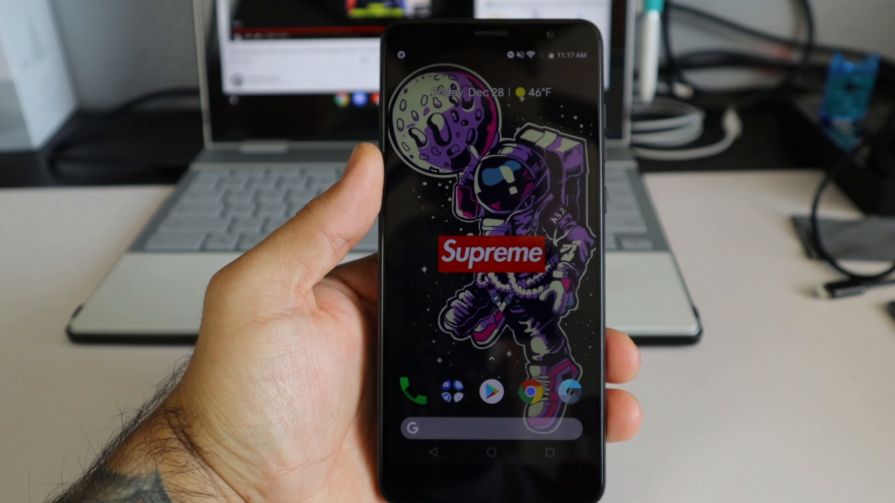
# Bring up the app drawer and browse down toward its last apps, near Zedge
pyautogui.hscroll(3)
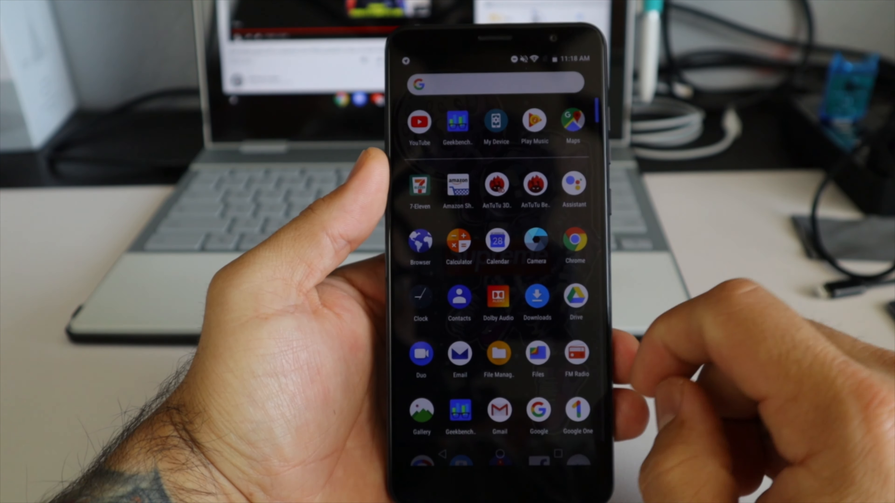
pyautogui.scroll(-3)
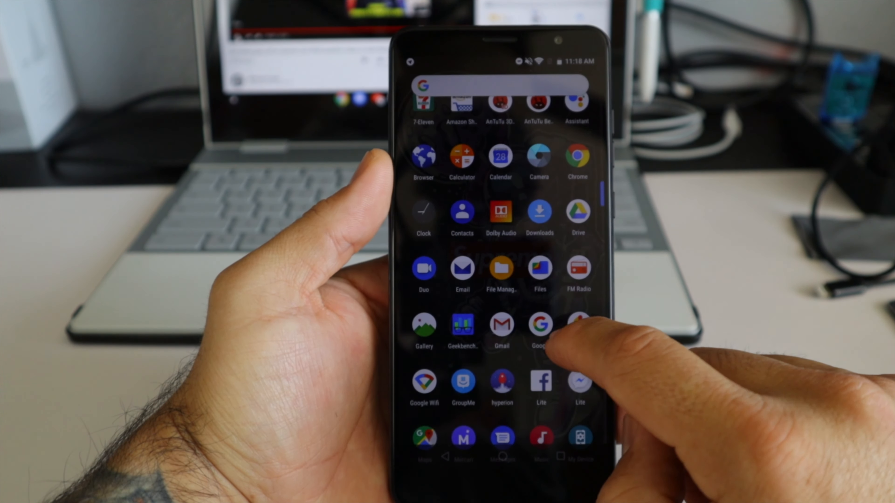
pyautogui.scroll(-3)
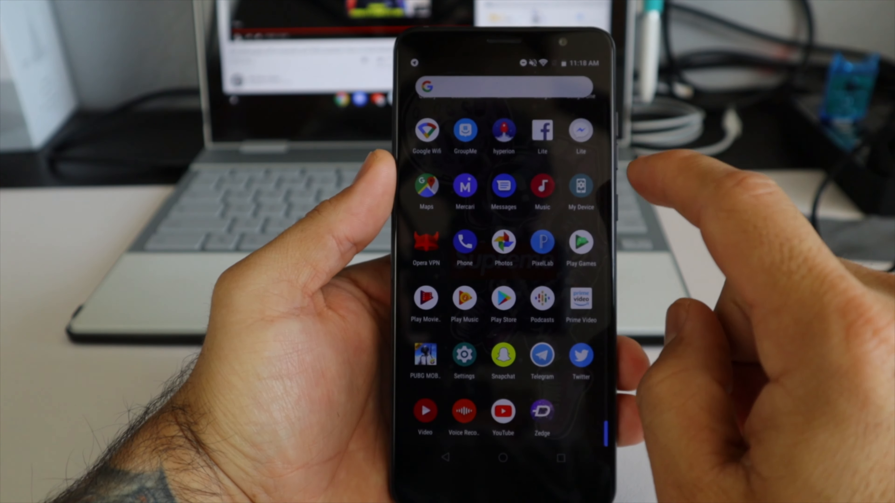
# Reach the bottom of the app drawer and launch YouTube
pyautogui.scroll(-3)
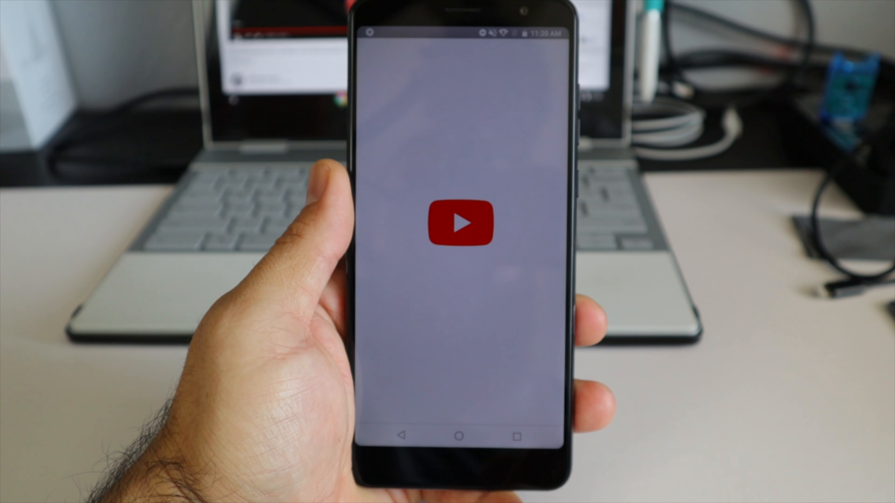
# Leave YouTube and land on the phone's main Settings list
pyautogui.click(458, 223)
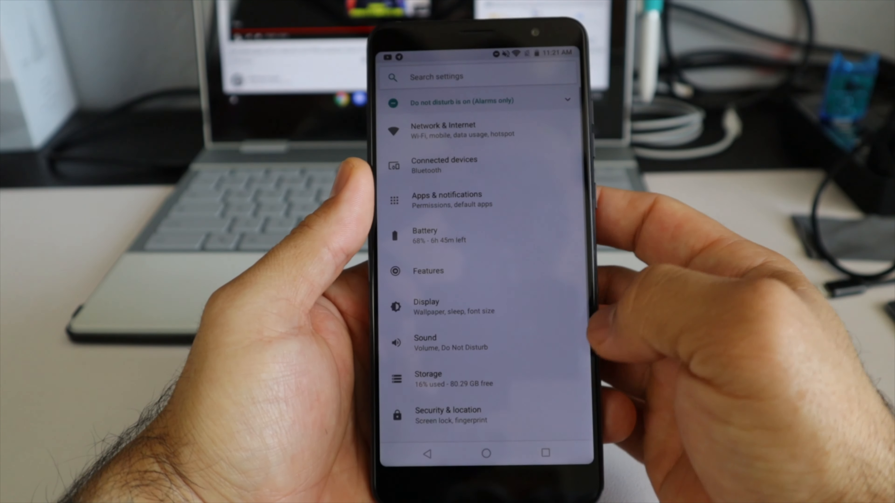
# Confirm System > System Updates reports the software up to date, then go back
pyautogui.scroll(-3)
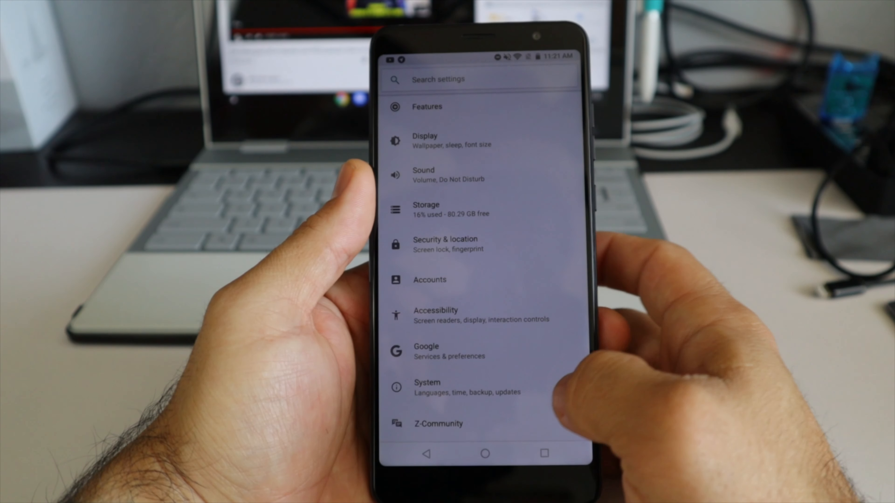
pyautogui.click(438, 423)
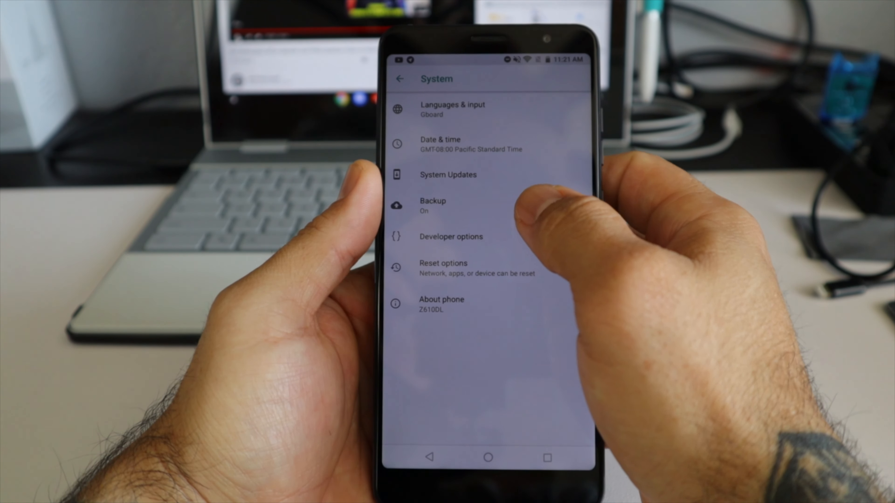
pyautogui.click(448, 175)
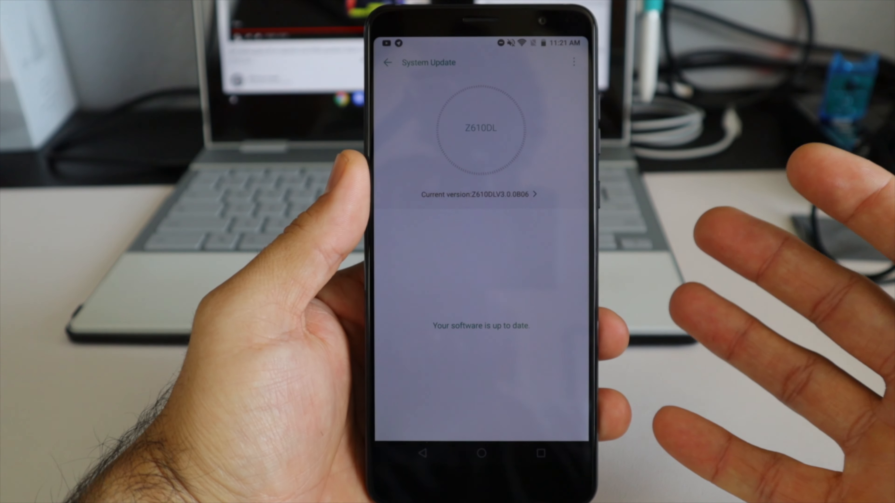
pyautogui.click(387, 62)
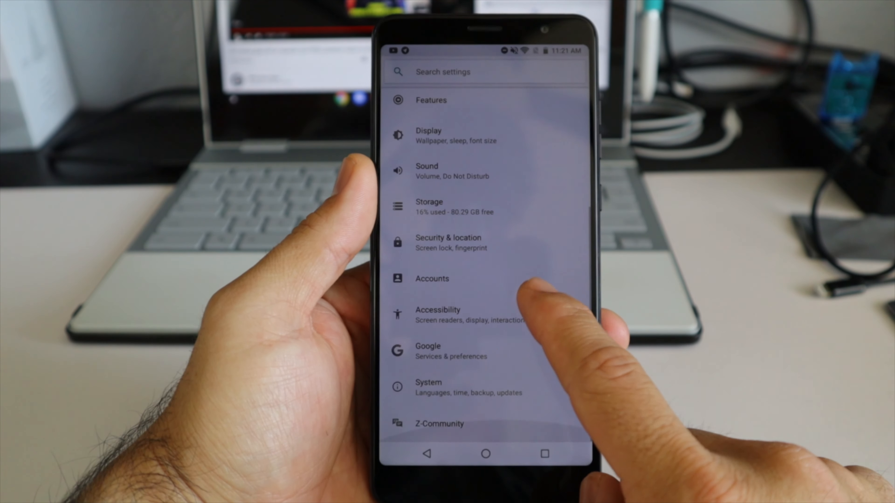
# View the Z-Community page, then exit Settings to the home screen
pyautogui.click(439, 423)
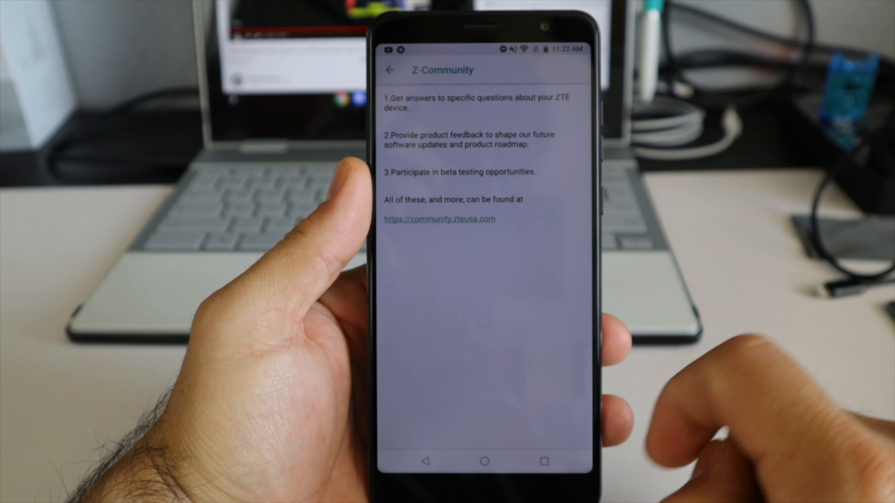
pyautogui.click(484, 463)
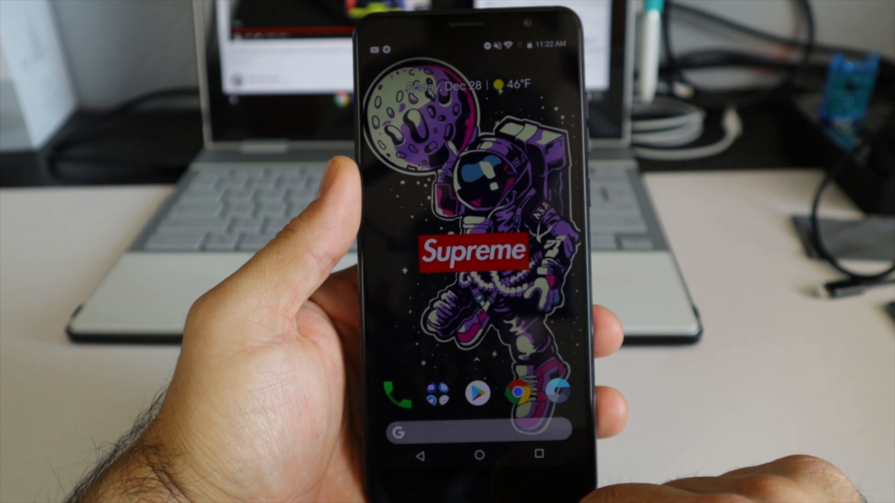